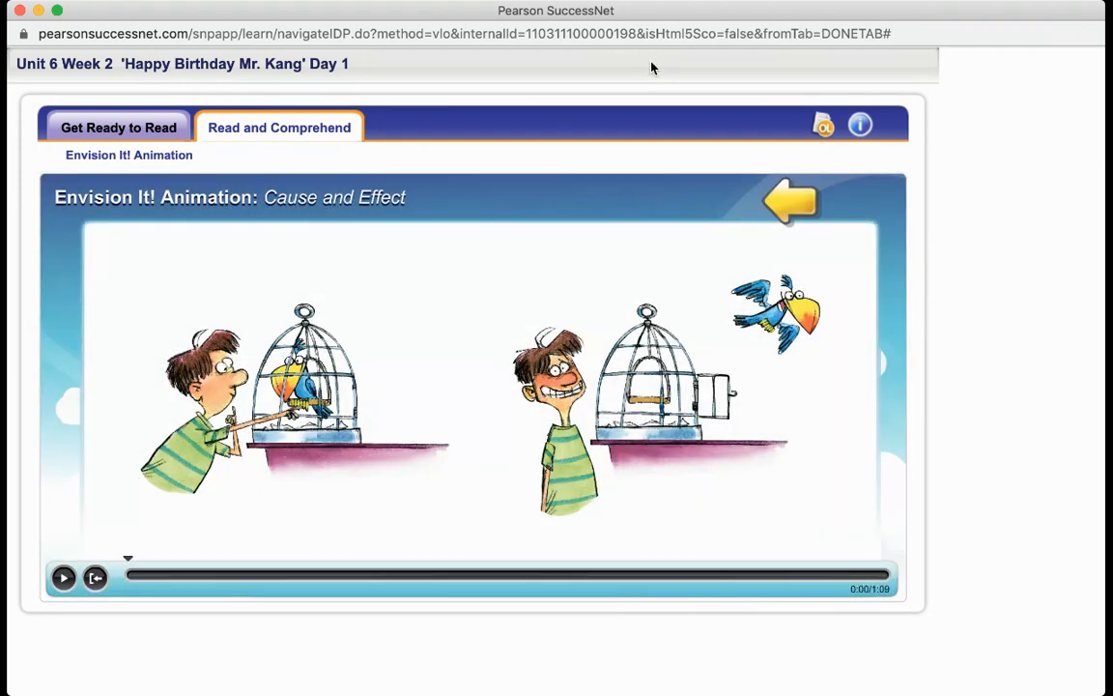
mouse_move(62, 577)
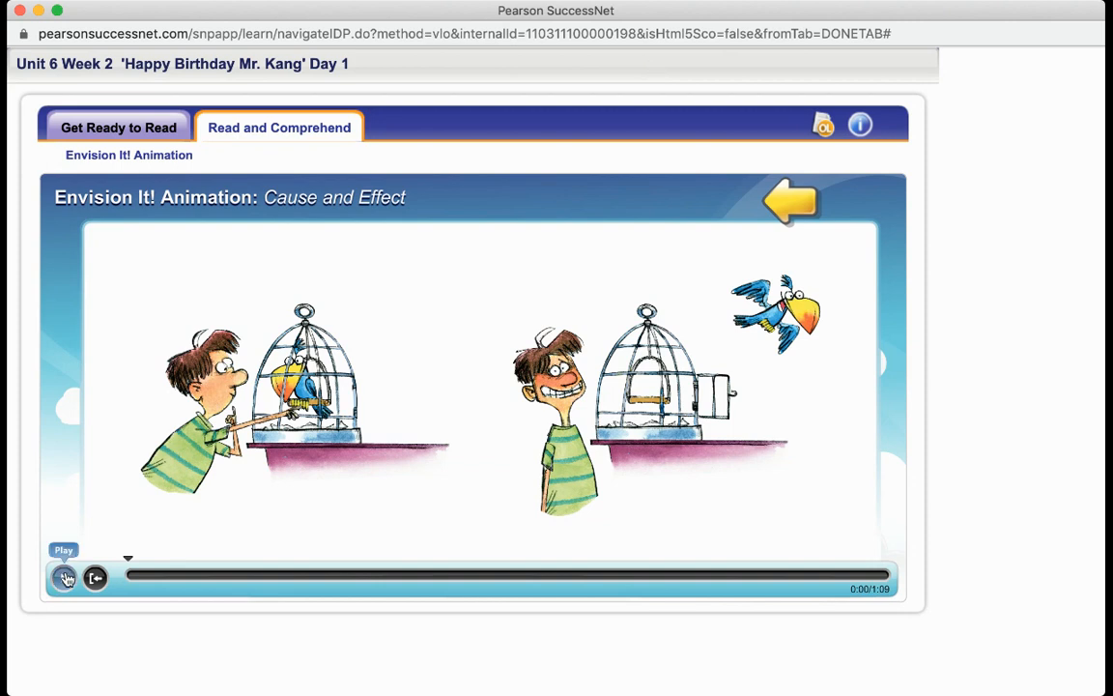